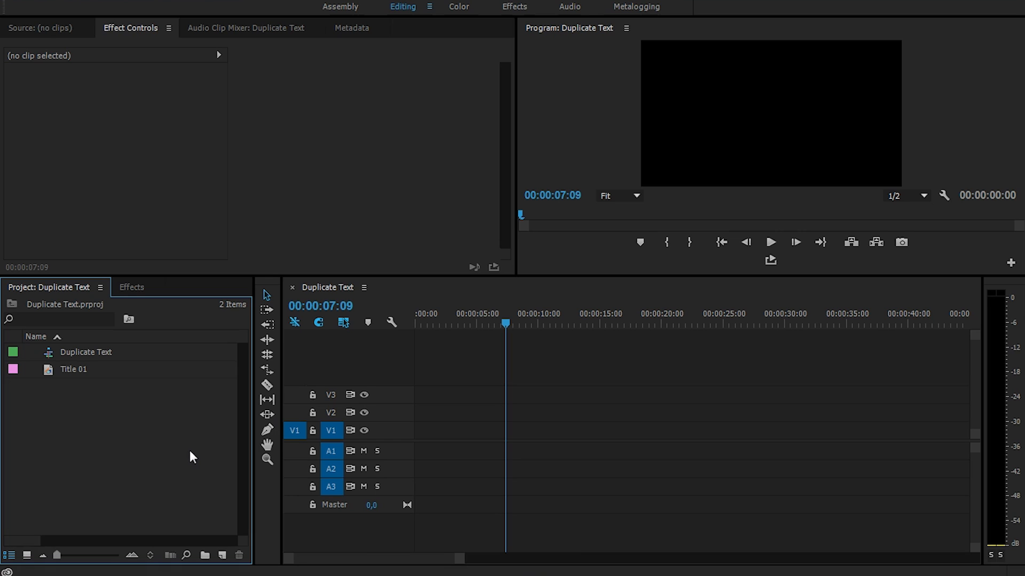
Step: Place Title 01 at the start of track V1, move the playhead to about 3 seconds, and select it
click(74, 370)
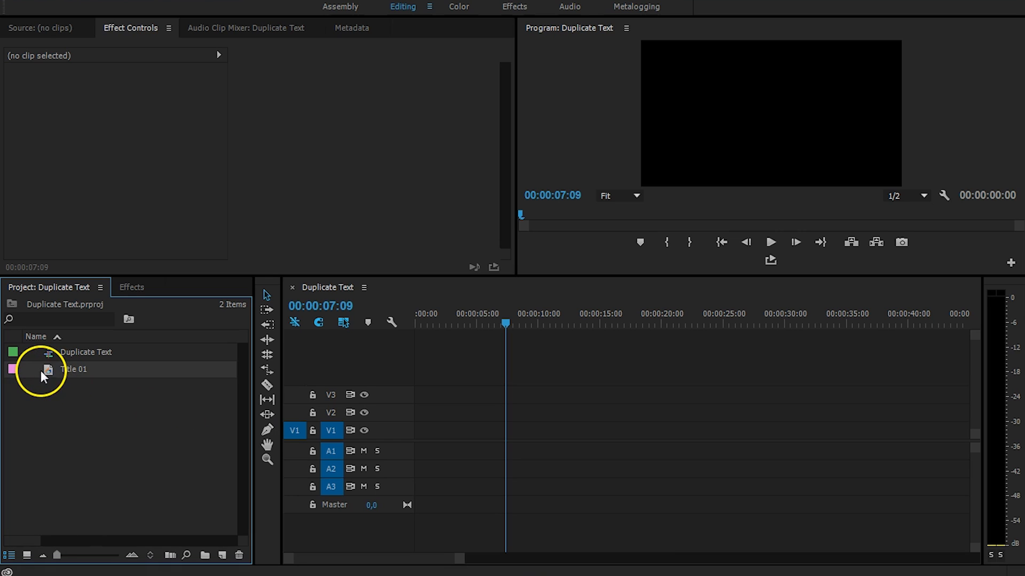
mouse_move(47, 370)
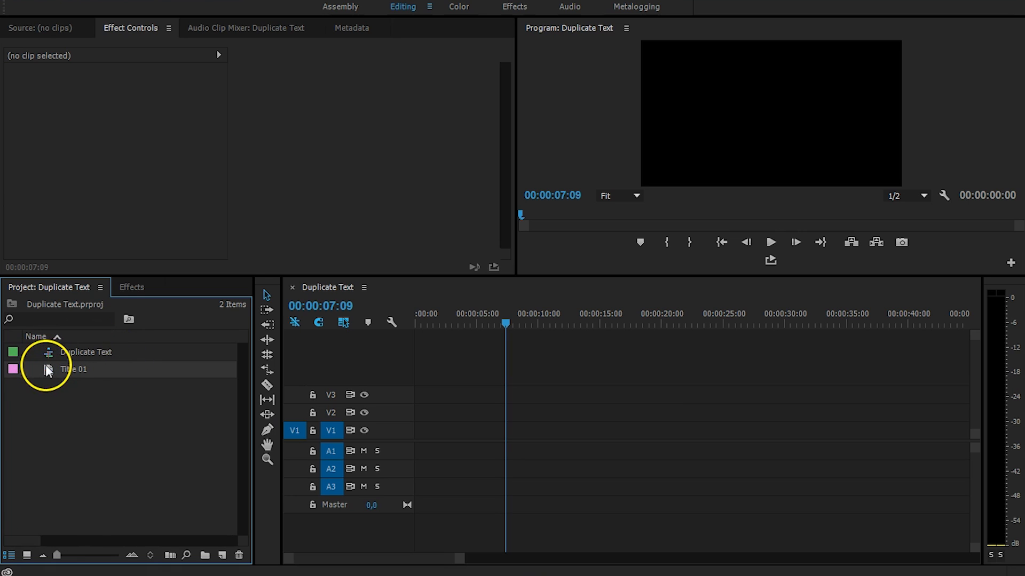
drag(73, 369, 444, 428)
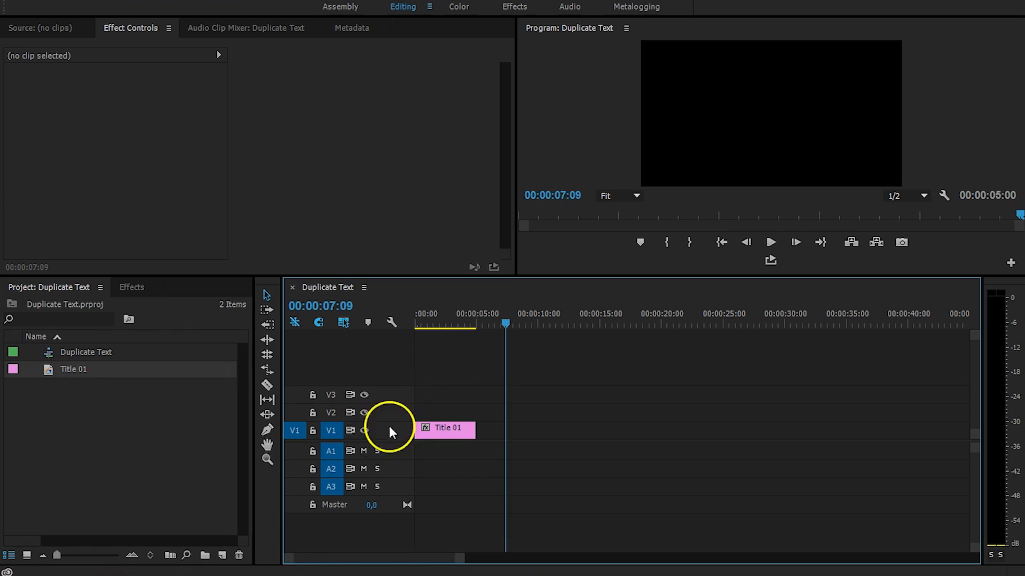
click(455, 325)
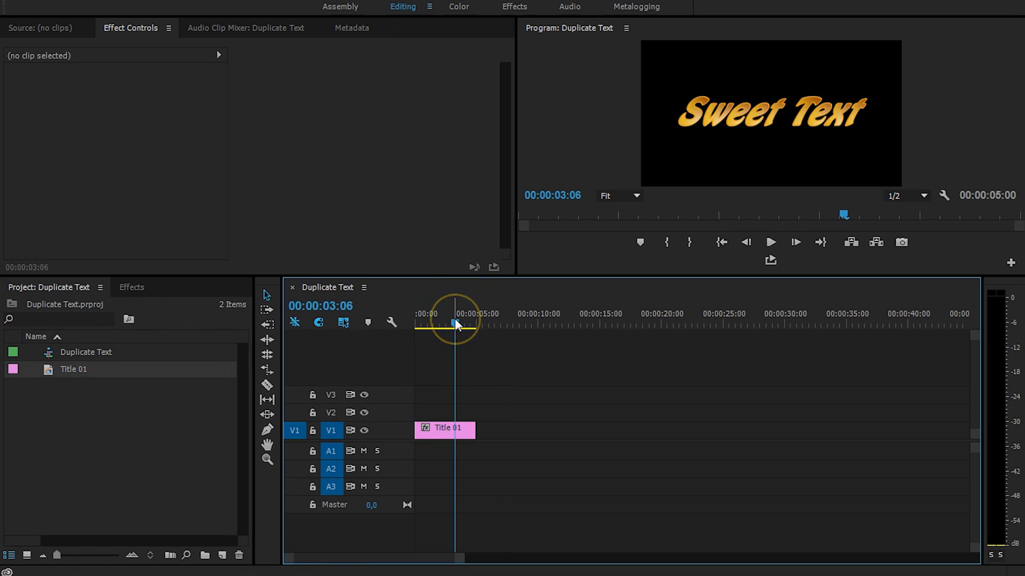
click(445, 431)
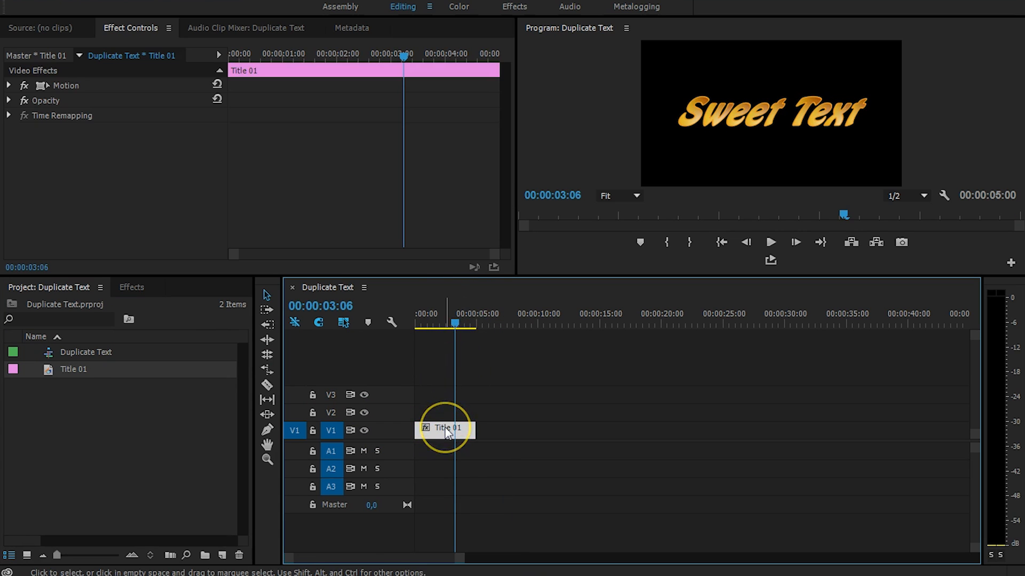
mouse_move(448, 432)
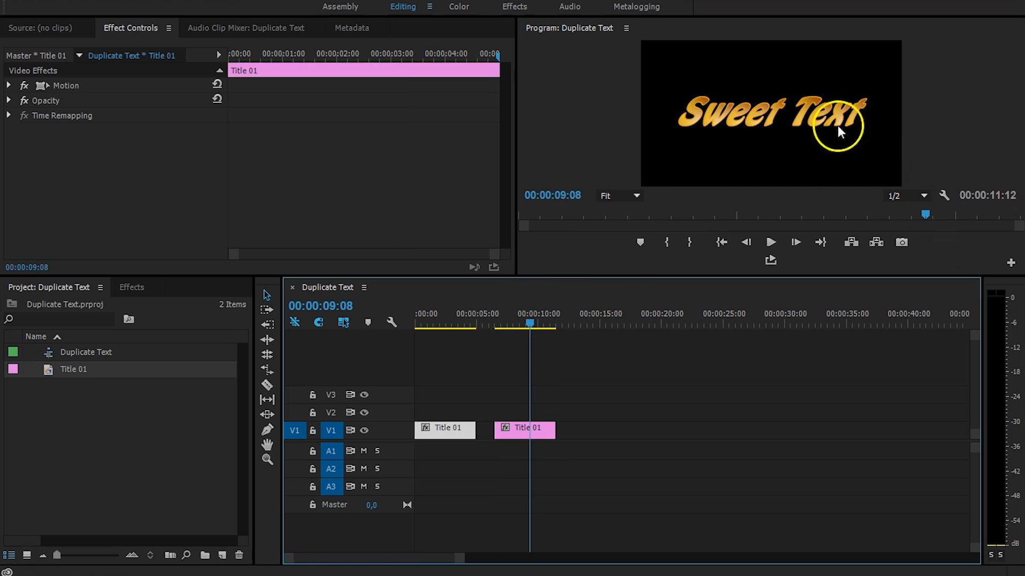
Step: Replace the second Title 01 clip's 'Sweet Text' with 'Jordy' in the Titler, then close it
double_click(524, 428)
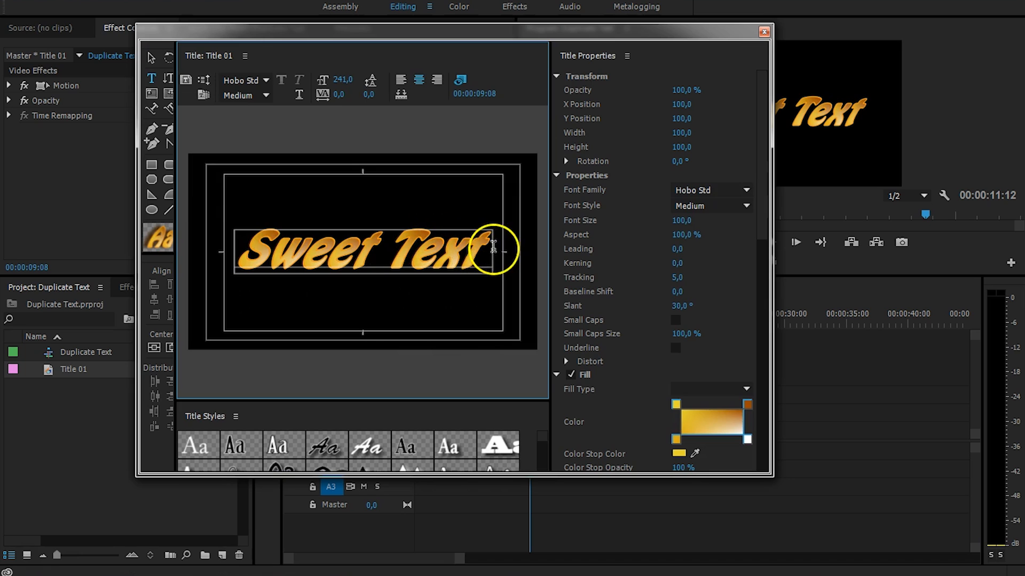
drag(493, 251, 229, 251)
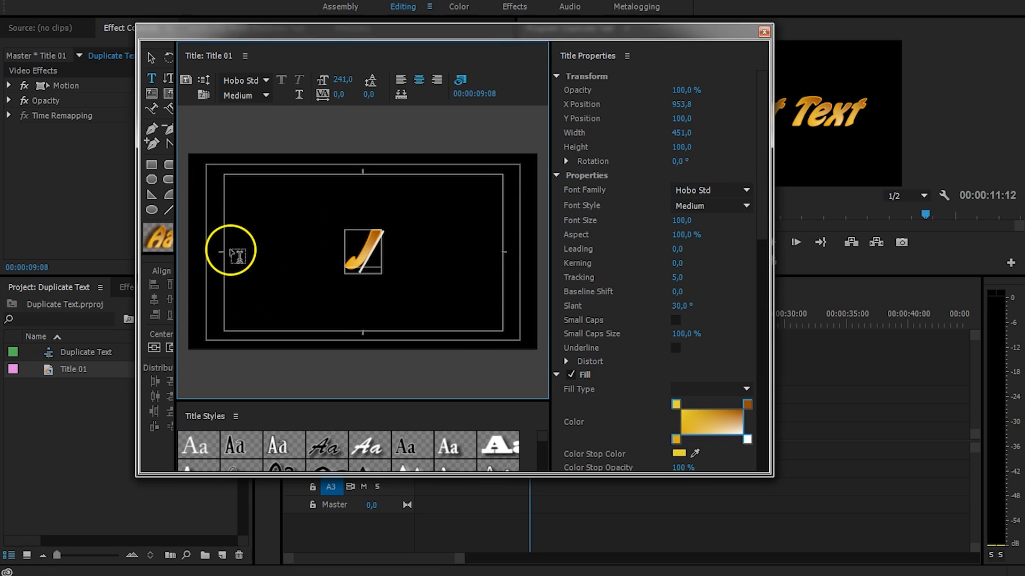
text(Jordy)
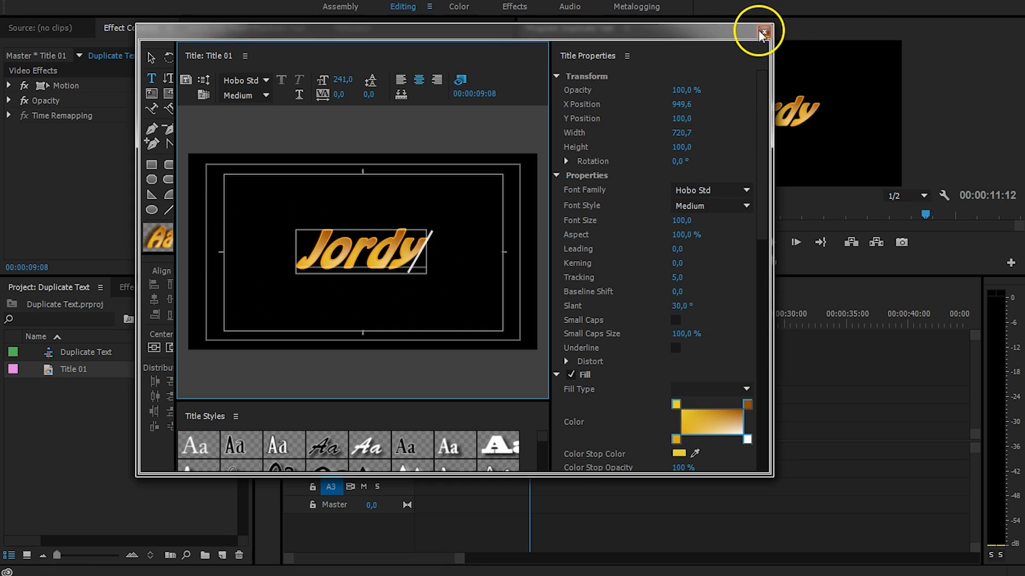
click(763, 31)
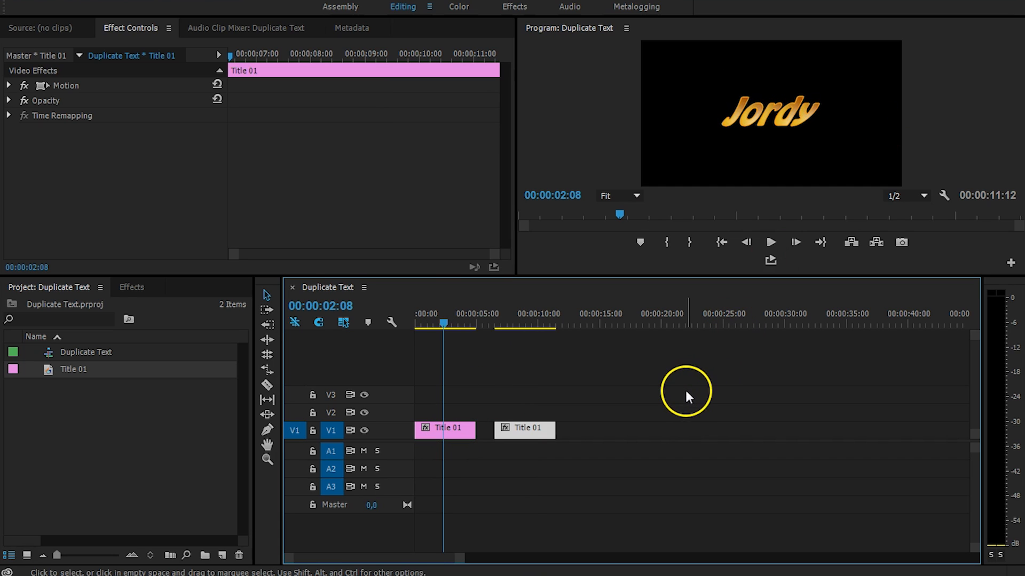
Step: Check that the first Title 01 clip reads Jordy, then select the second clip for removal
click(444, 430)
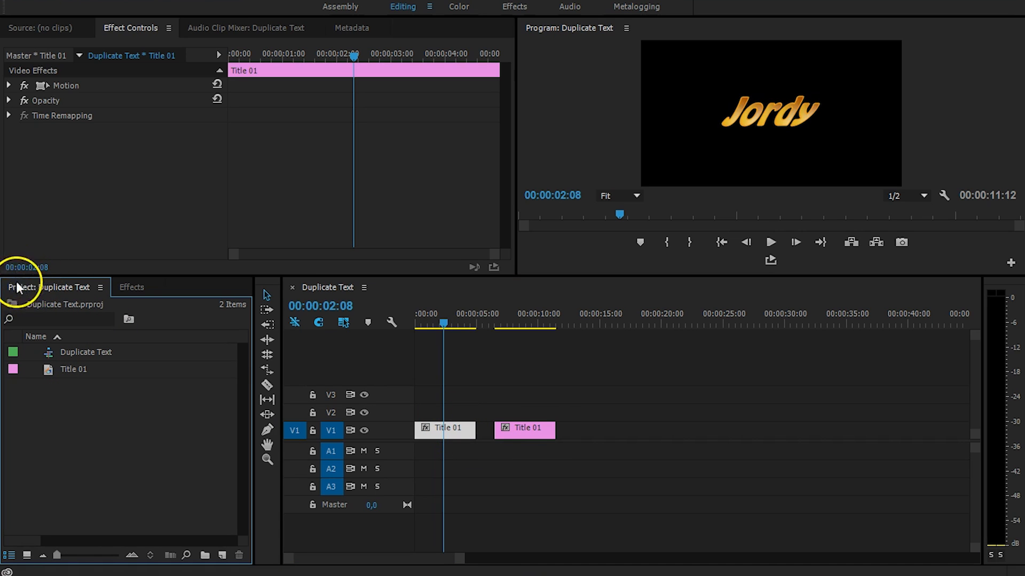
click(73, 369)
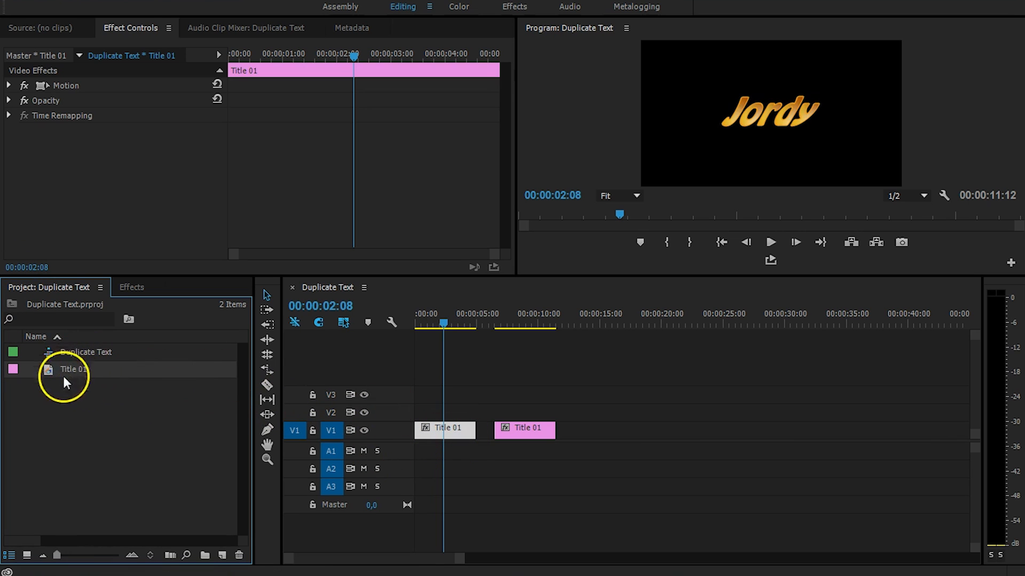
mouse_move(186, 393)
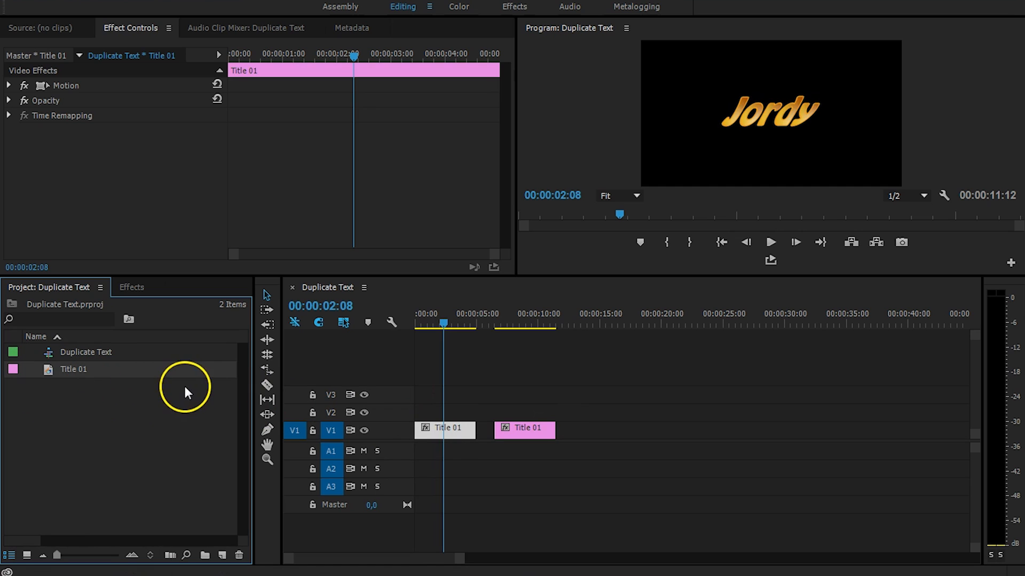
mouse_move(483, 416)
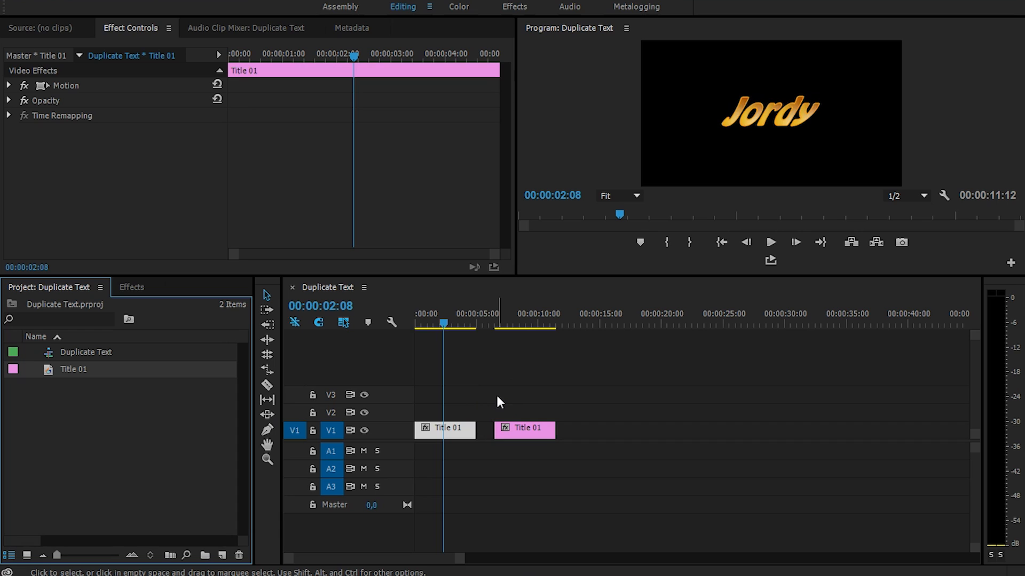
click(524, 429)
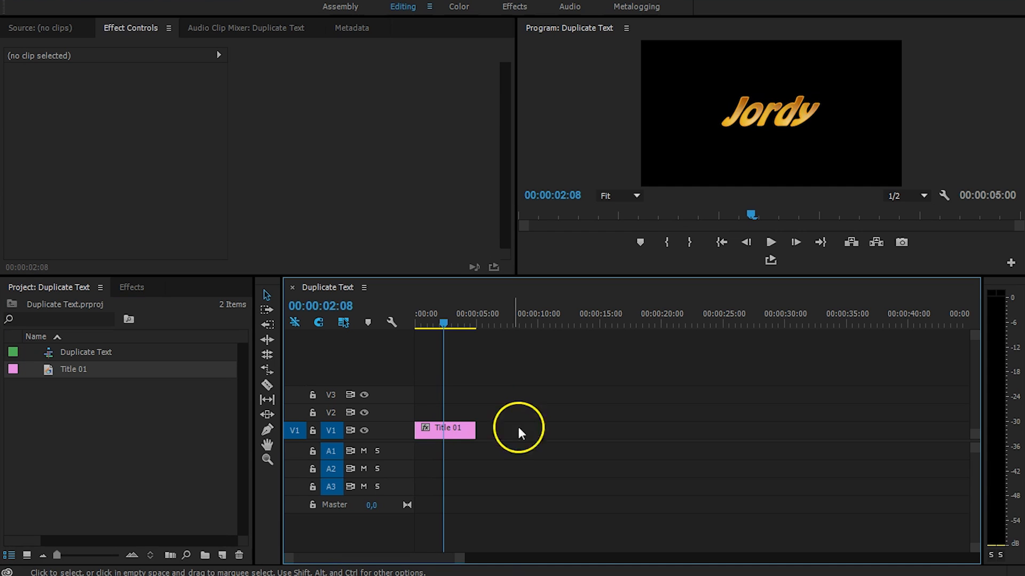
Step: Place a copy of the remaining Title 01 clip later on V1
click(445, 428)
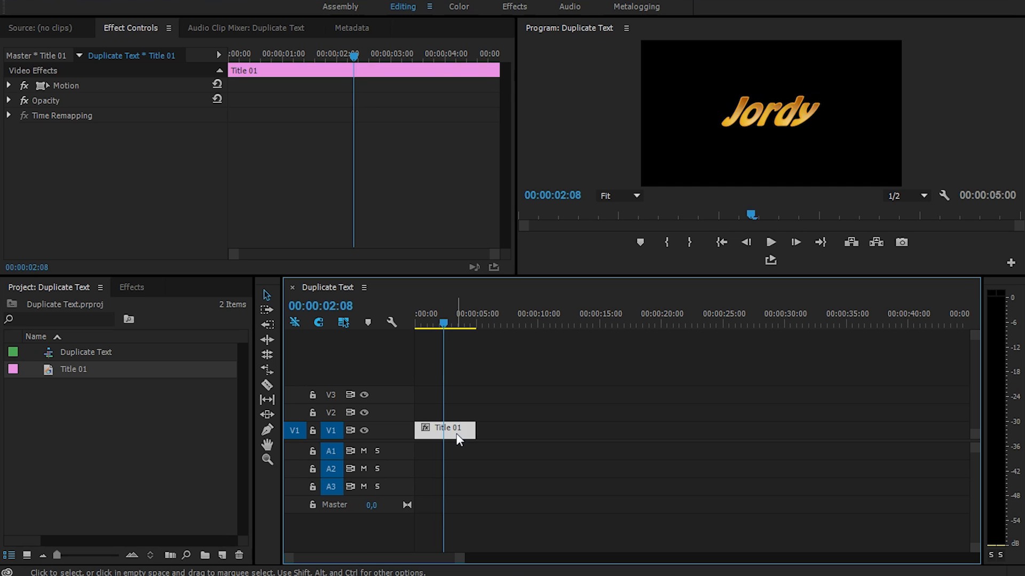
drag(446, 430, 536, 433)
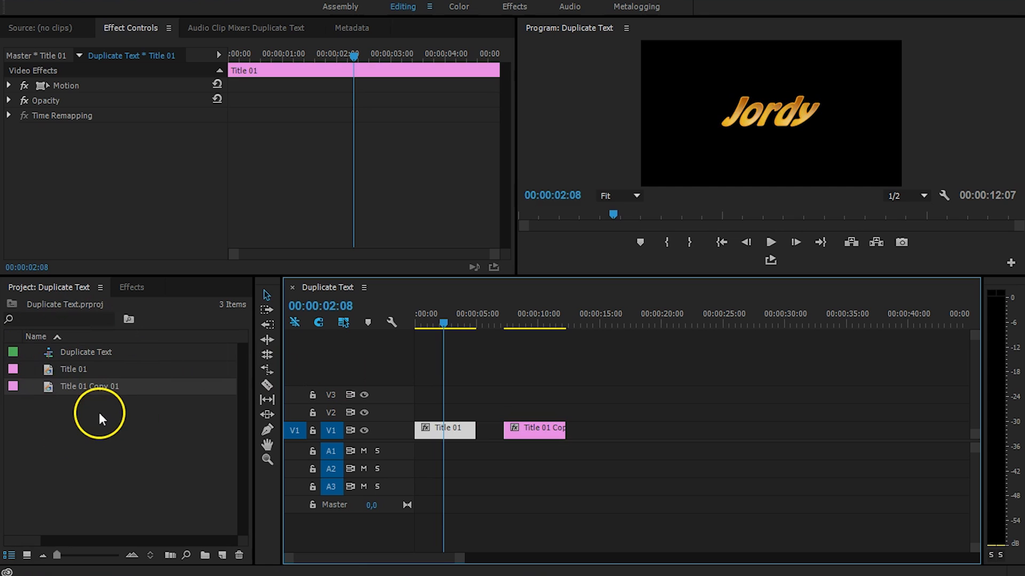
mouse_move(111, 389)
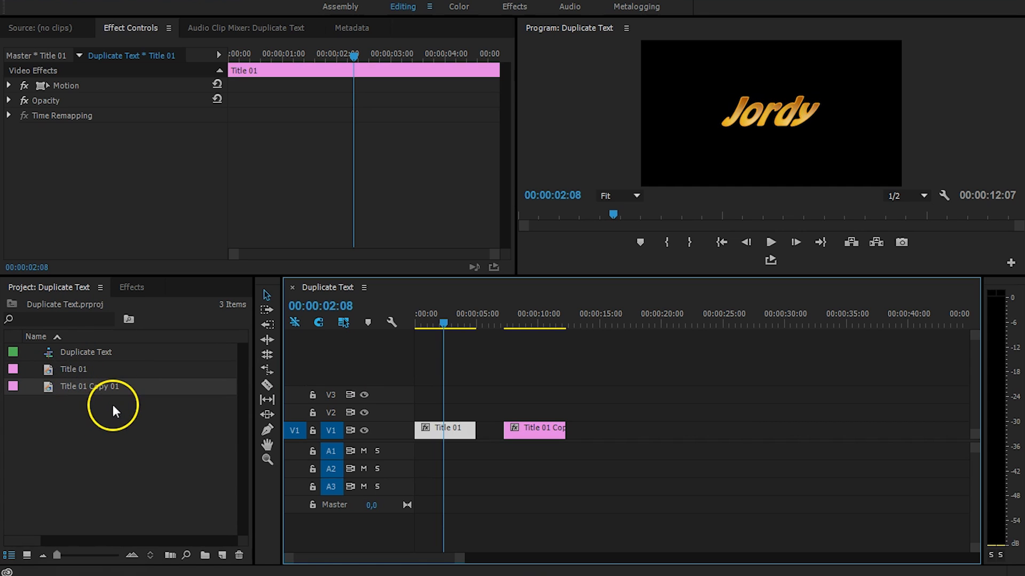
Step: Open the copied title clip for editing, then select the original Title 01 clip to compare
click(529, 428)
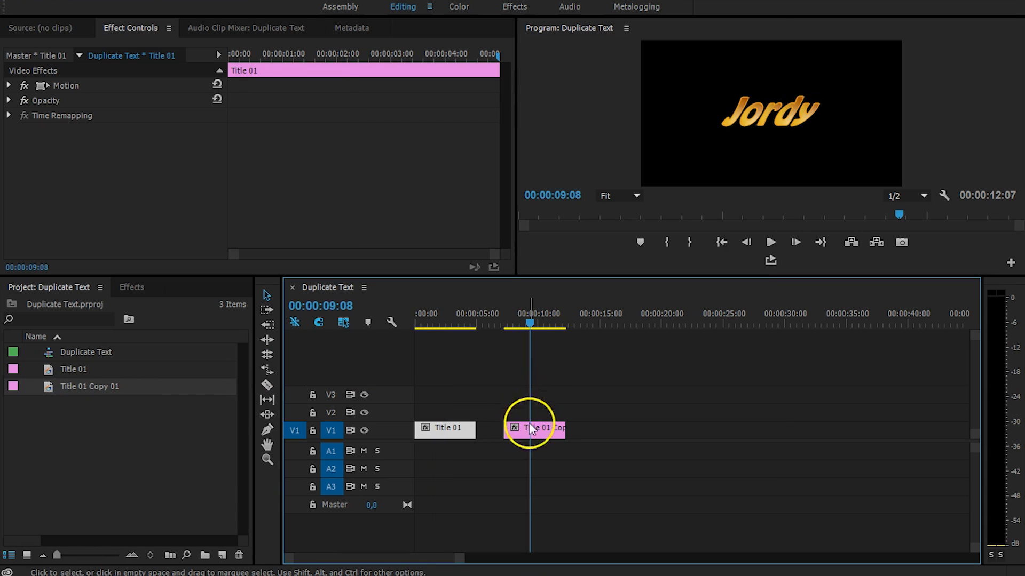
double_click(532, 428)
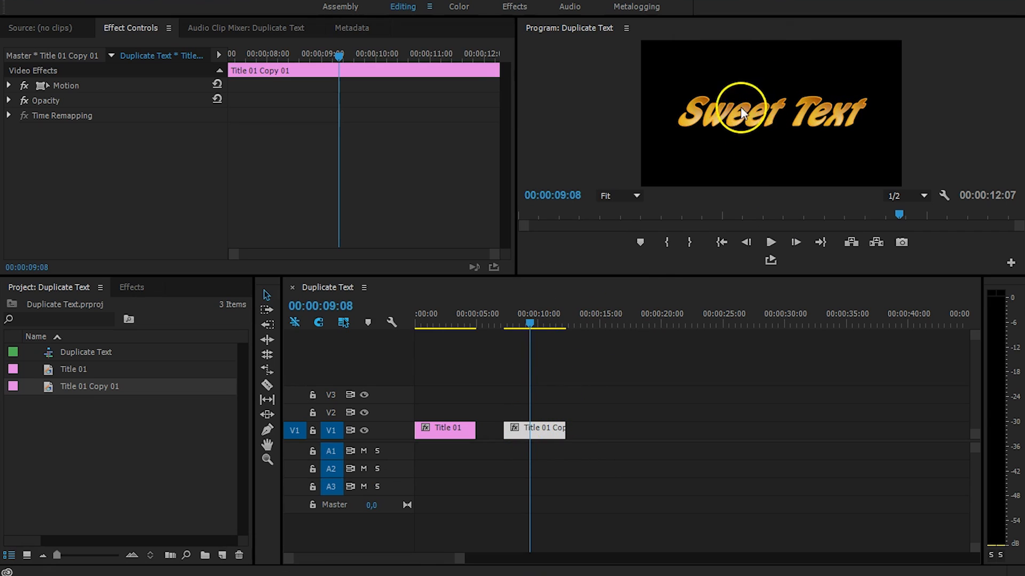
click(442, 323)
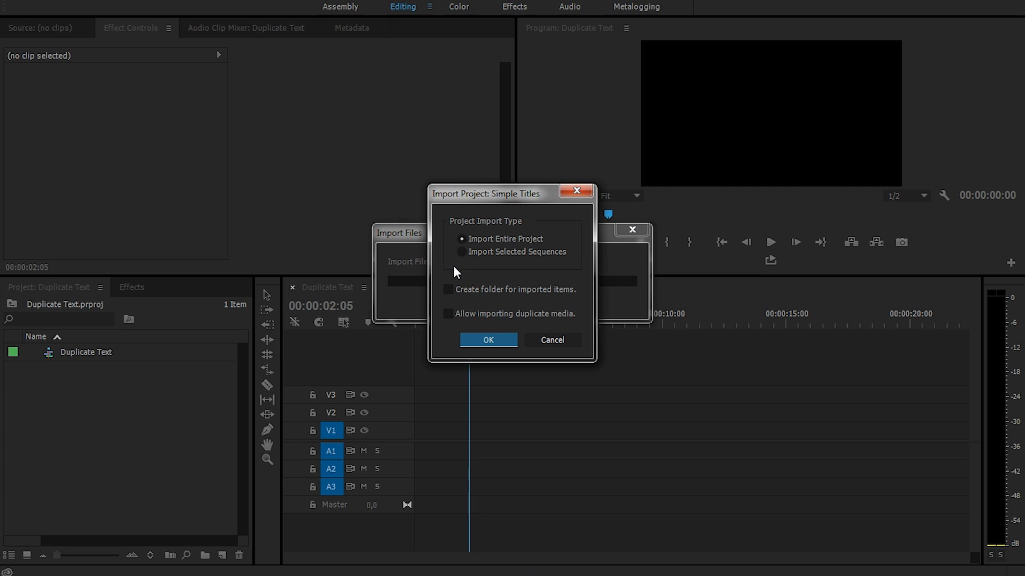
Step: Confirm importing the entire Simple Titles project
click(487, 341)
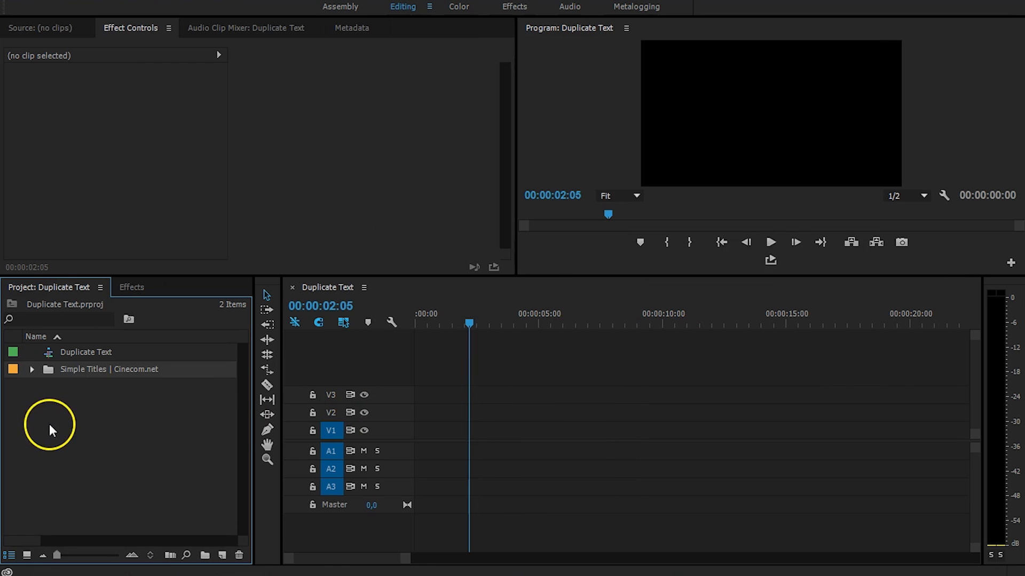
Step: Expand the imported Simple Titles folder, place Simple Title 04 at the sequence start, and select it
click(31, 369)
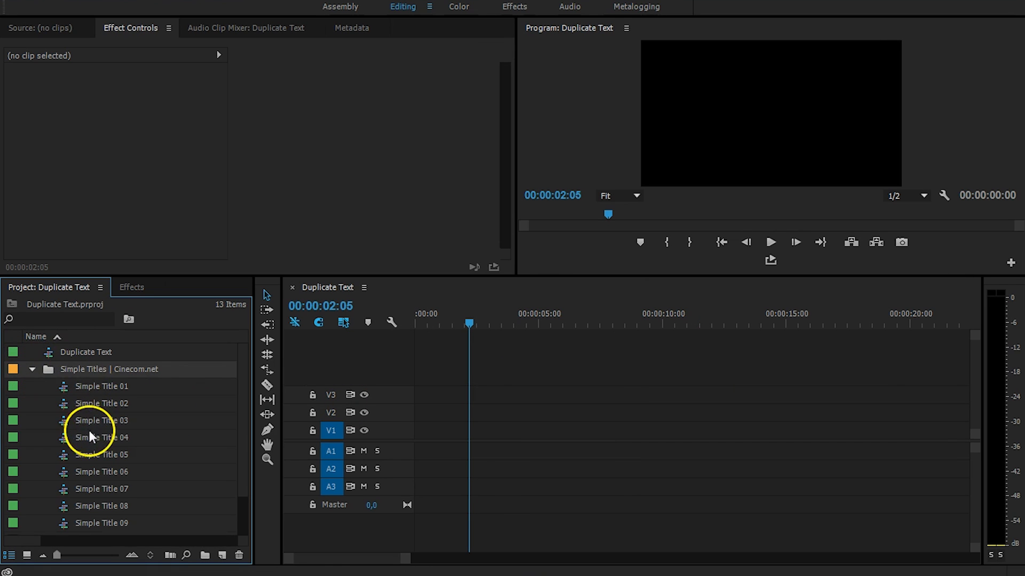
drag(101, 437, 464, 435)
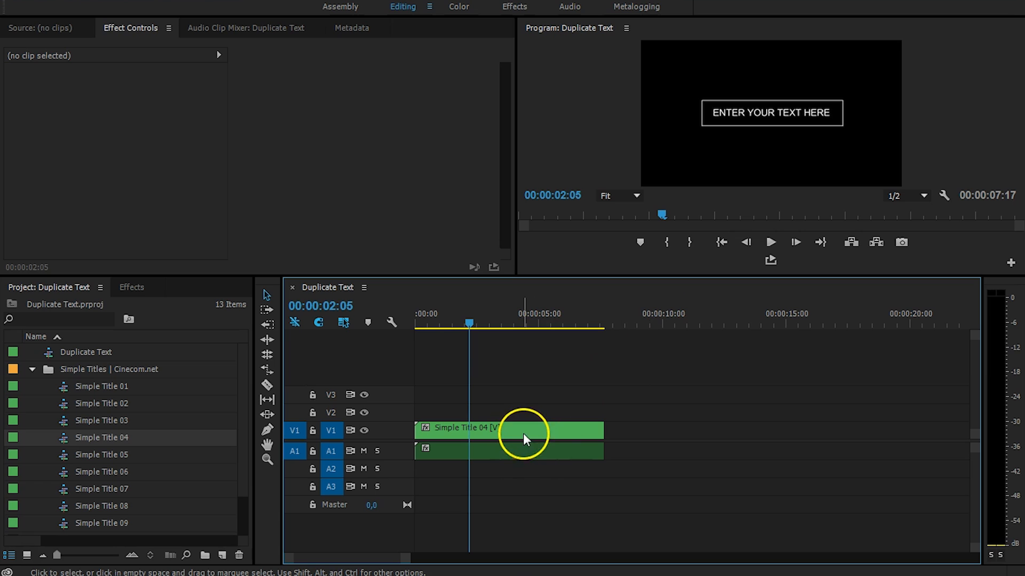
click(516, 430)
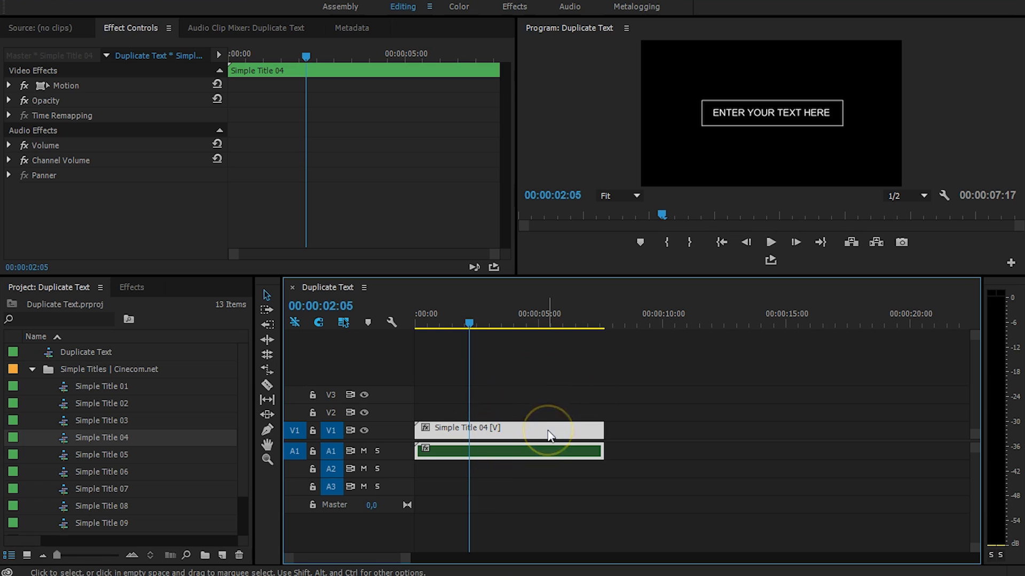
mouse_move(549, 451)
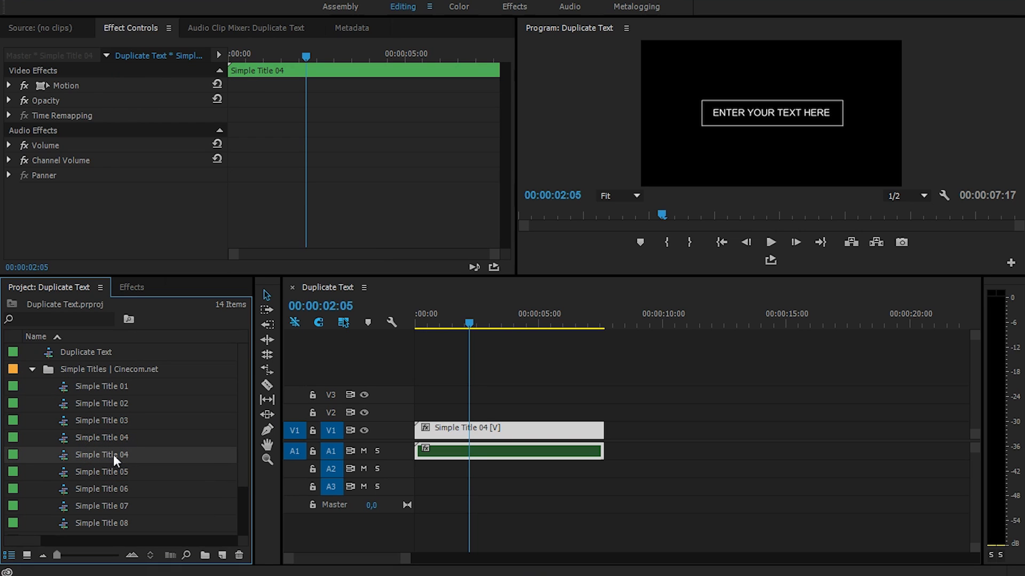
Step: Open the Simple Title 04-b sequence, return to Duplicate Text, then reopen Simple Title 04-b
double_click(101, 455)
text(-b)
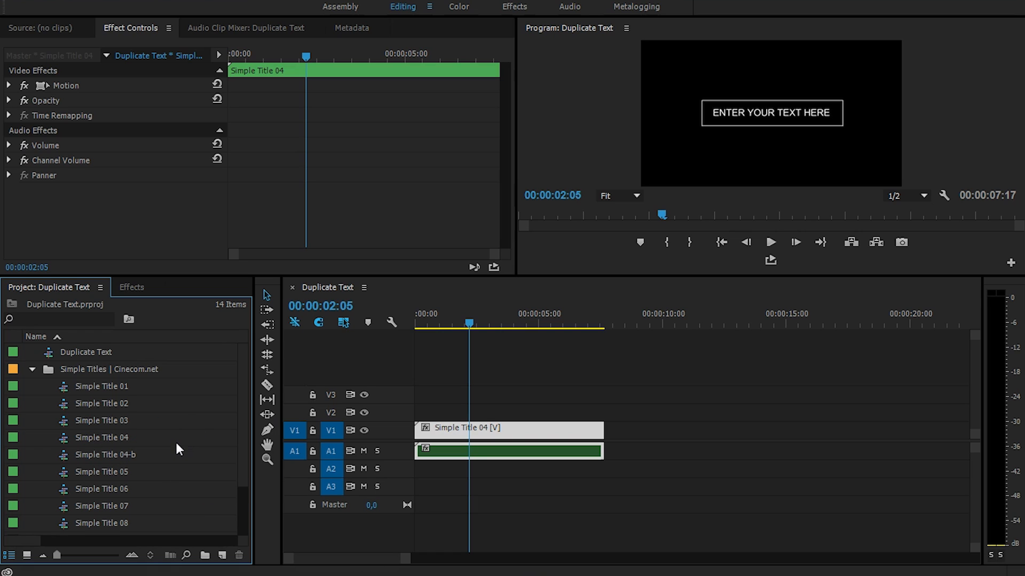
click(105, 454)
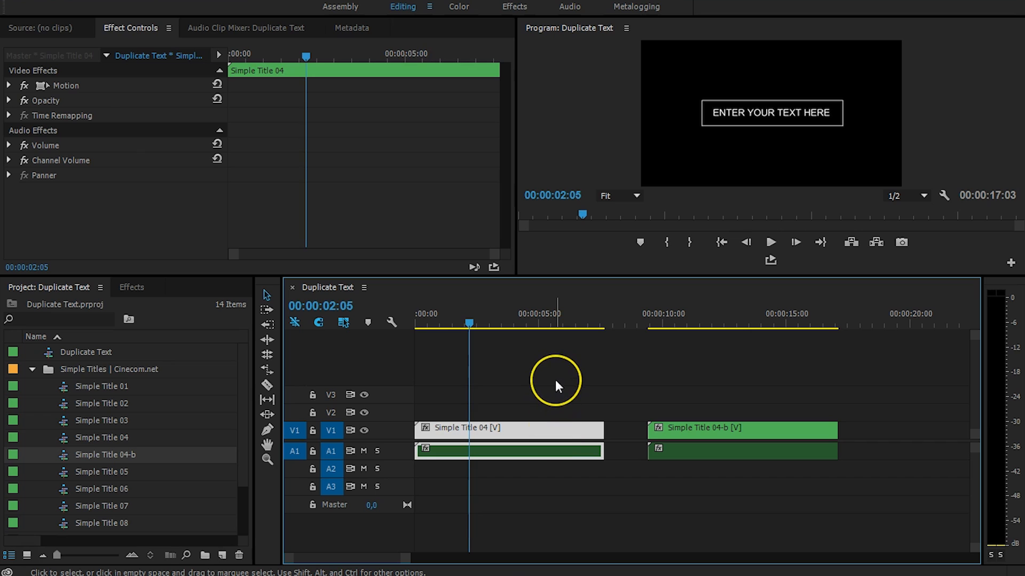
mouse_move(549, 429)
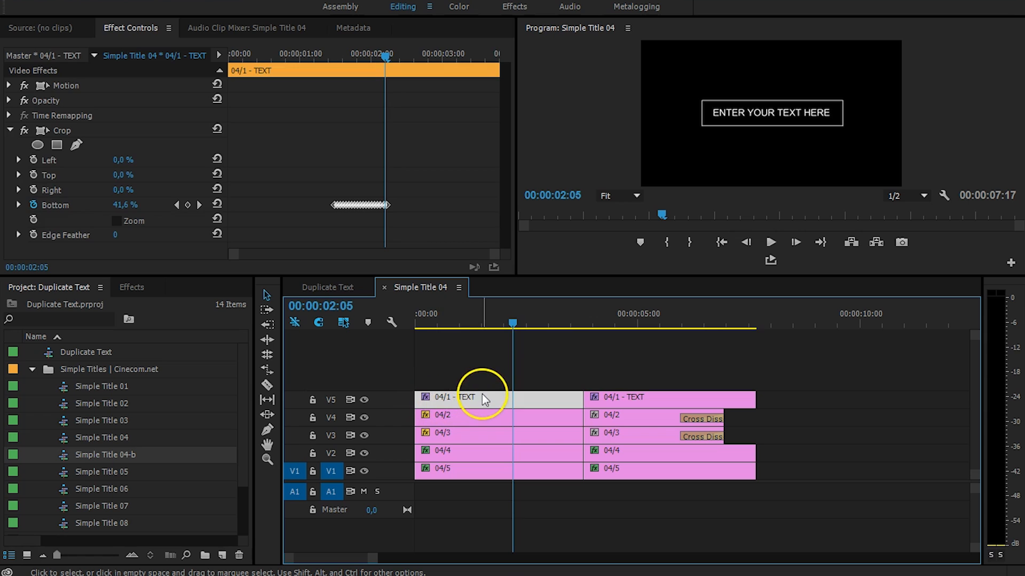
click(329, 288)
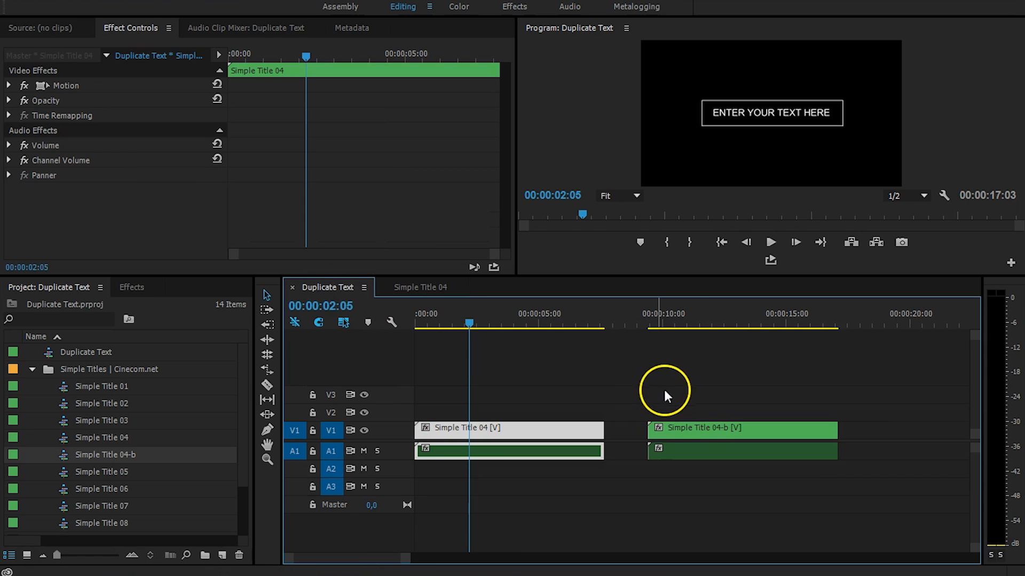
click(519, 288)
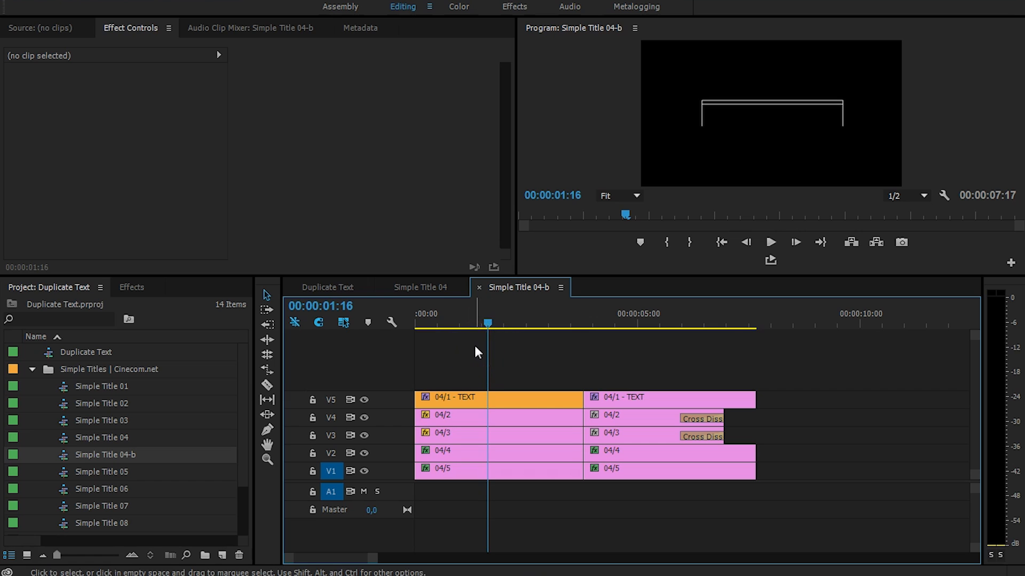
Step: Duplicate both top-track text clips as TEXT Copy 01 and TEXT Copy 02, opening Copy 01
click(453, 397)
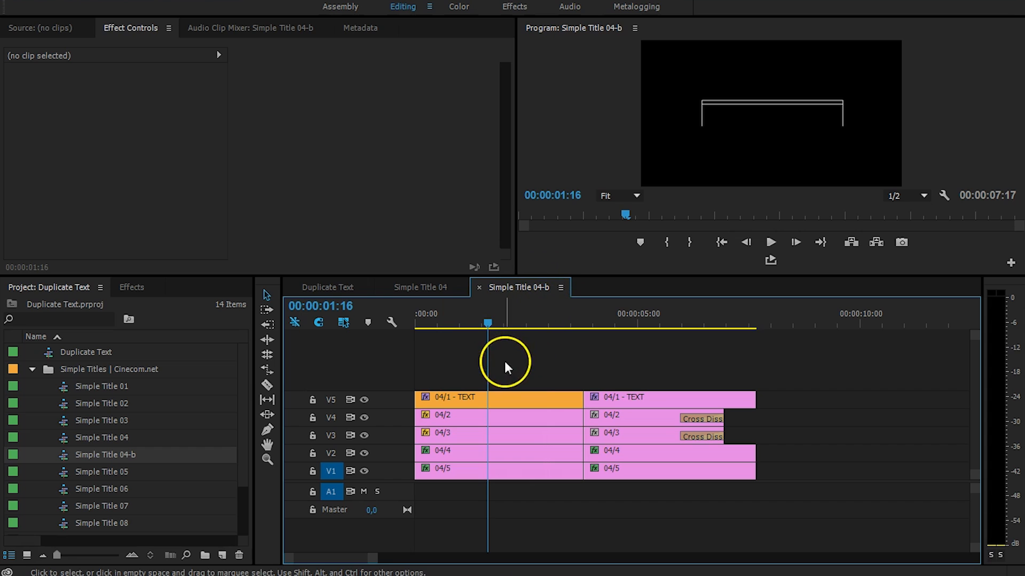
click(588, 397)
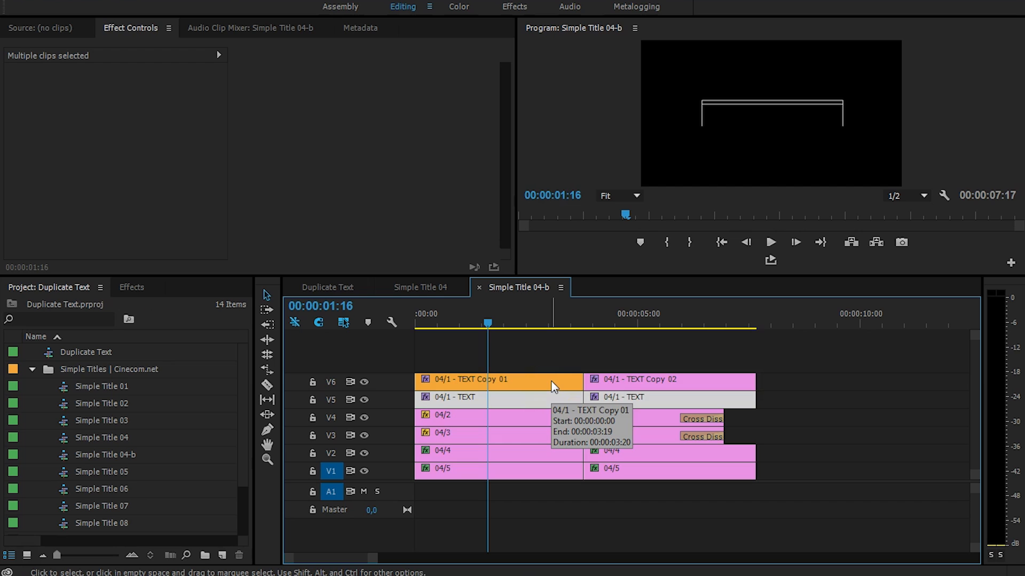
click(582, 398)
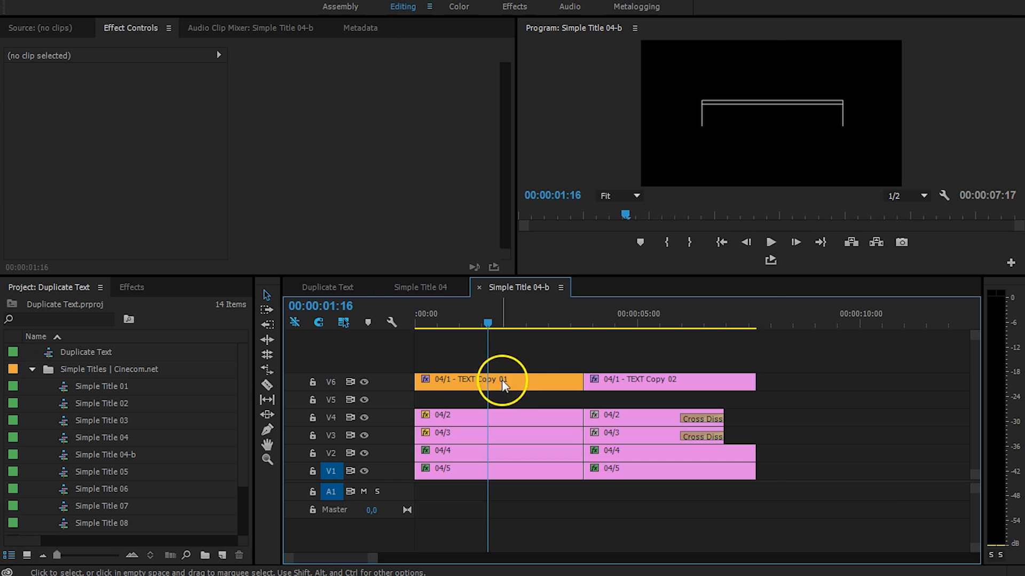
double_click(496, 379)
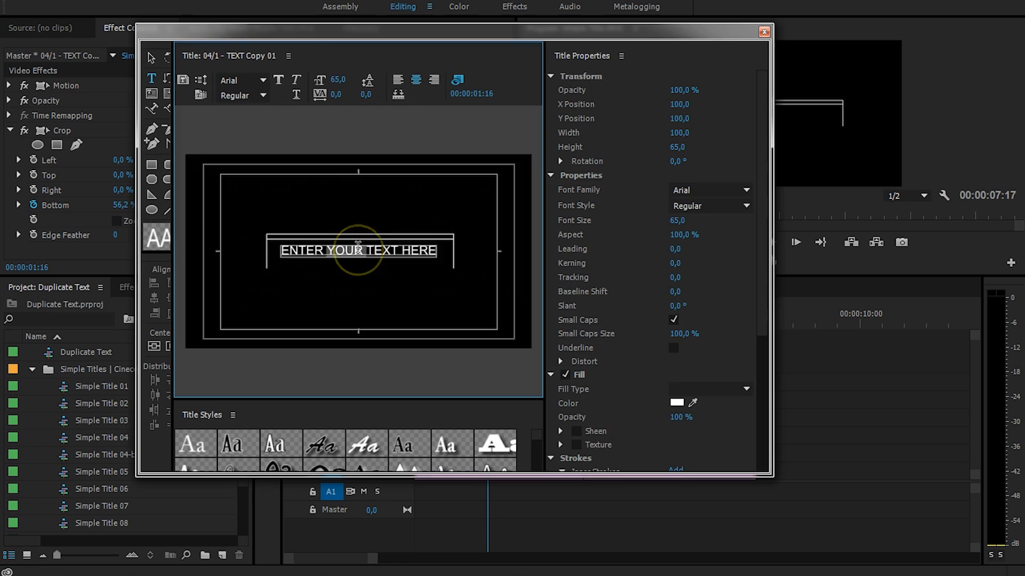
Step: Retype TEXT Copy 01 as 'JORDY IS AWESOME', close the Titler, and select TEXT Copy 02
text(JORDY IS A)
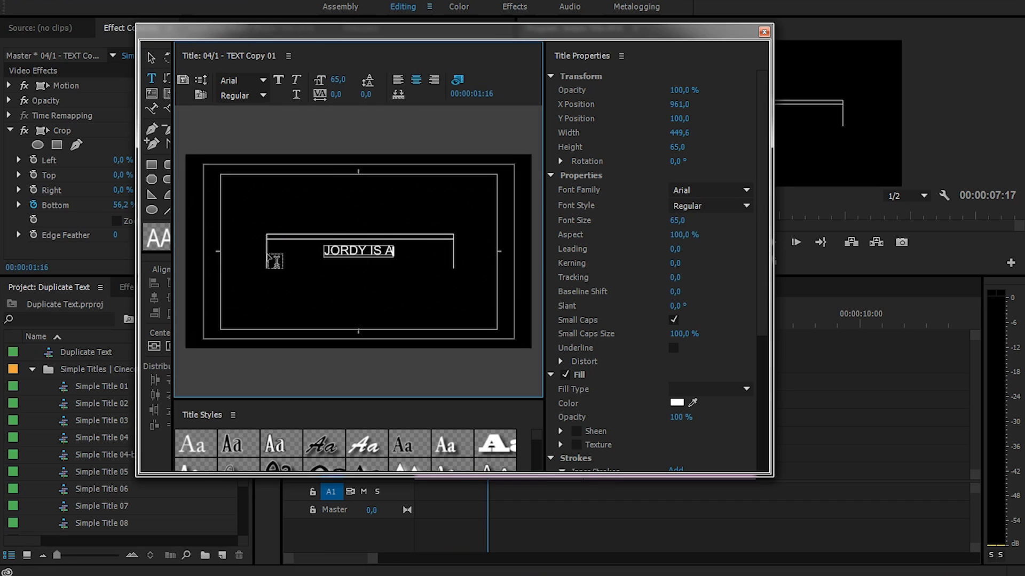
text(WESOME)
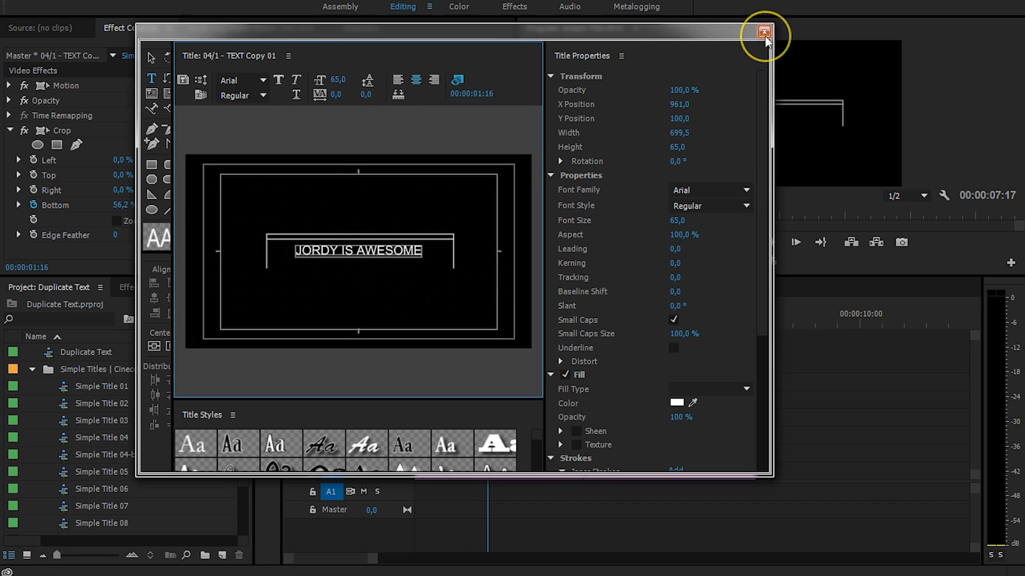
click(763, 32)
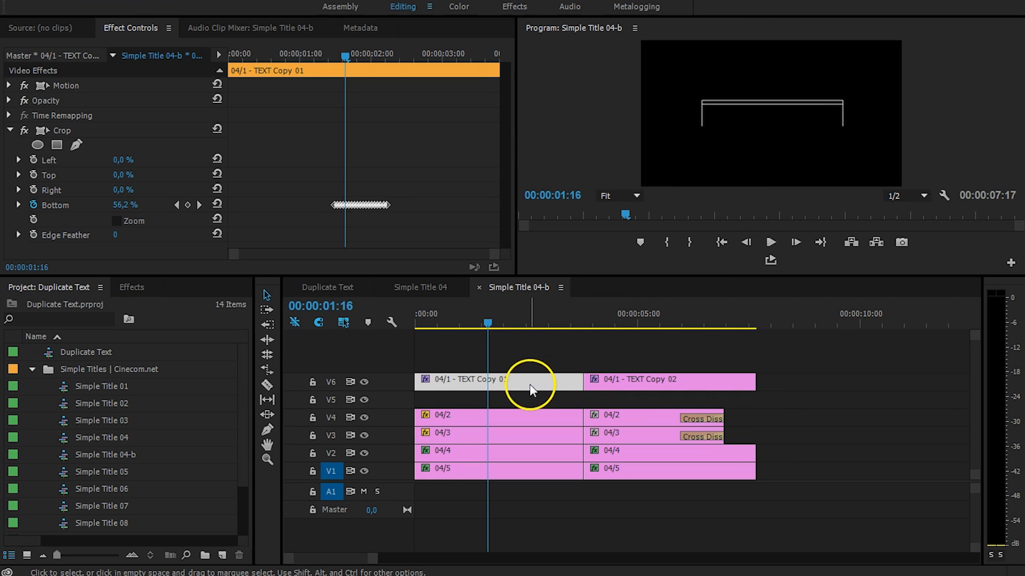
click(670, 379)
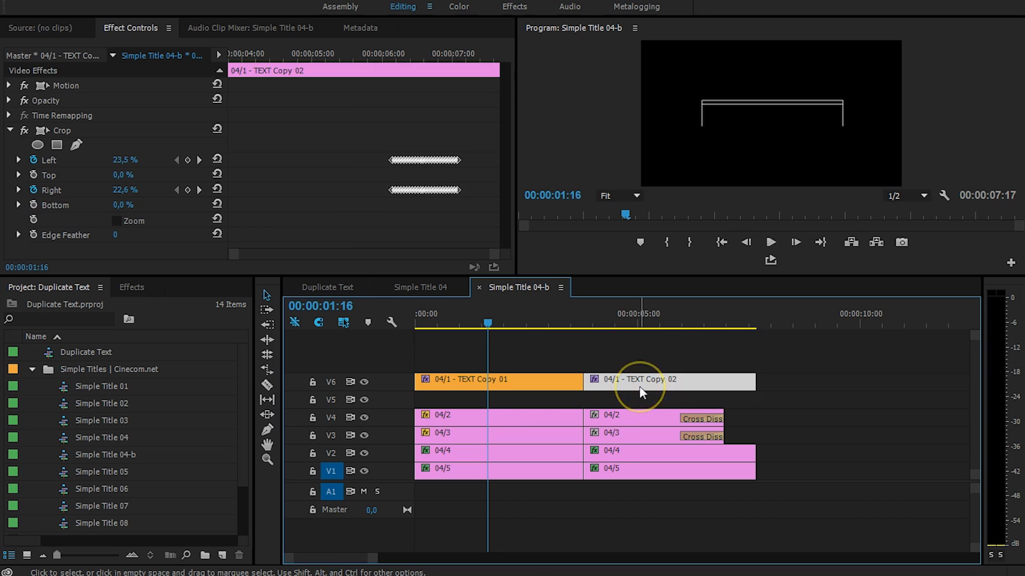
mouse_move(643, 390)
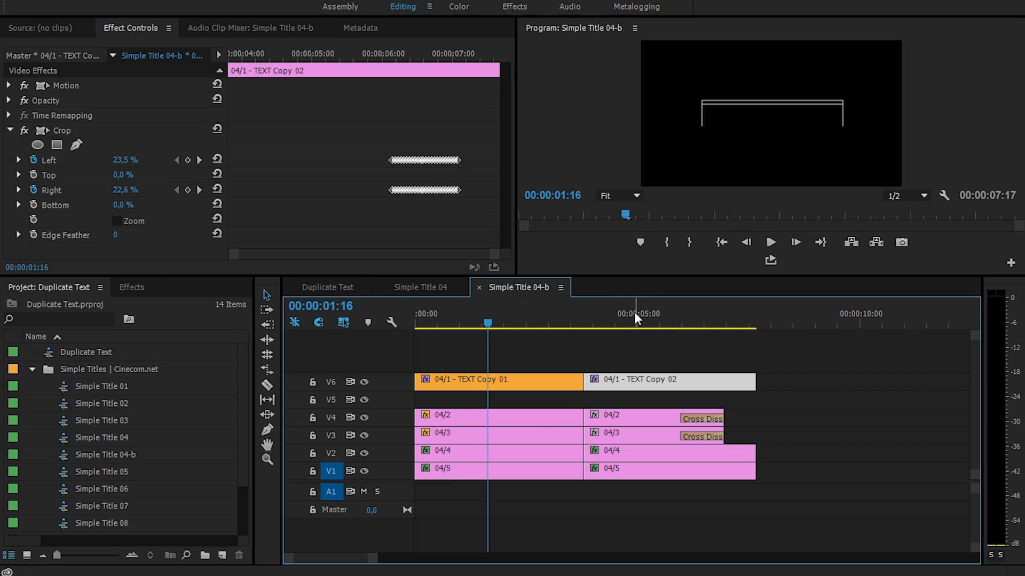
Step: Preview the edited title at the playhead and compare it with the original Simple Title 04
click(644, 320)
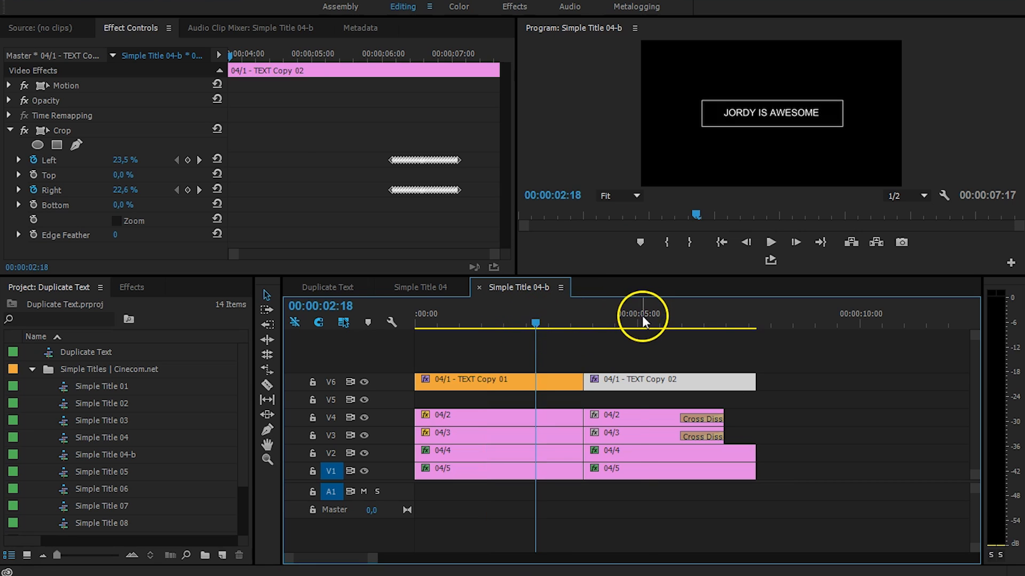
click(640, 323)
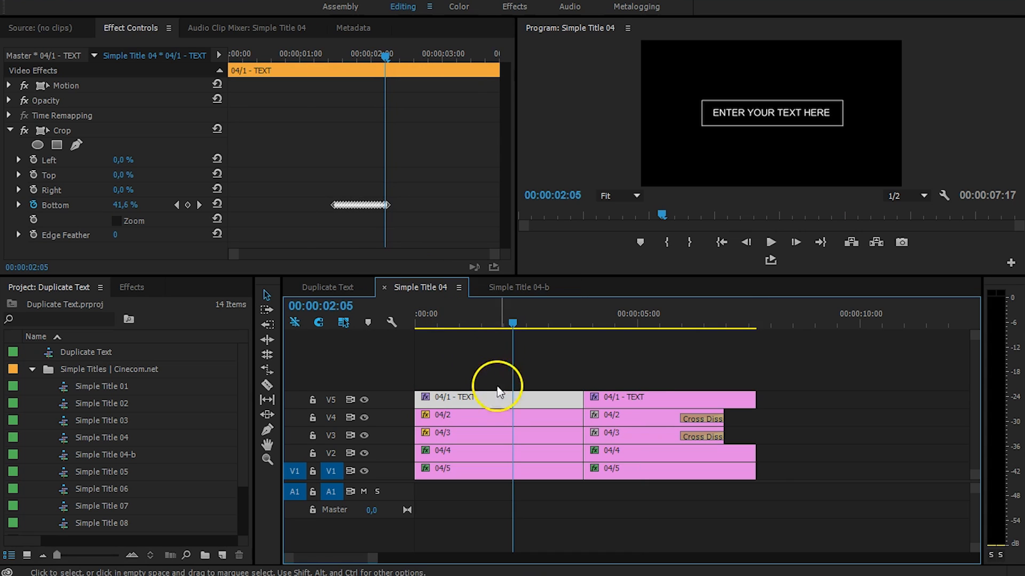
mouse_move(467, 402)
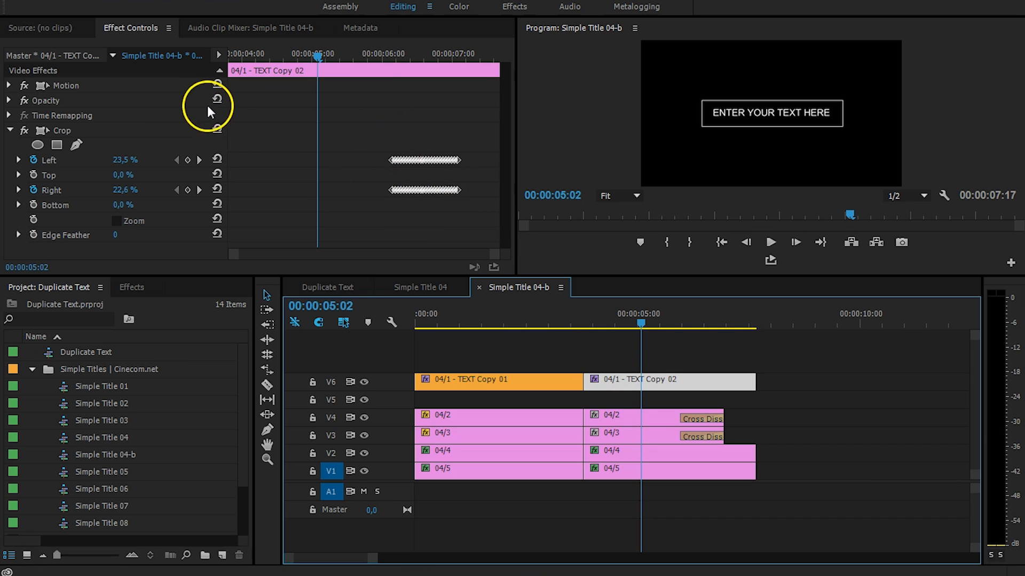
mouse_move(481, 233)
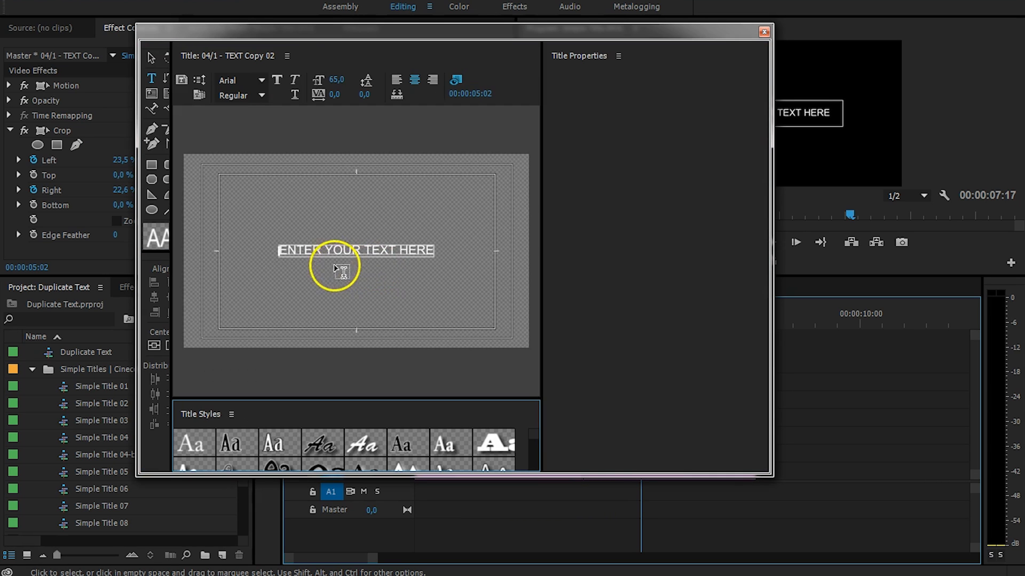
Step: Replace TEXT Copy 02's placeholder text with 'JORDY IS AWESOME' and close the Titler
click(356, 250)
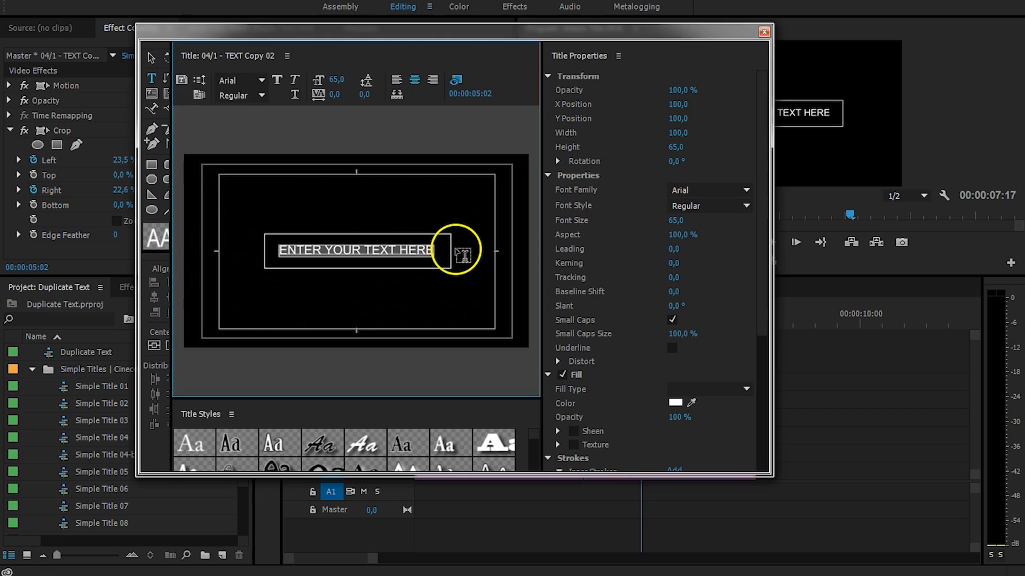
text(JORDY IS)
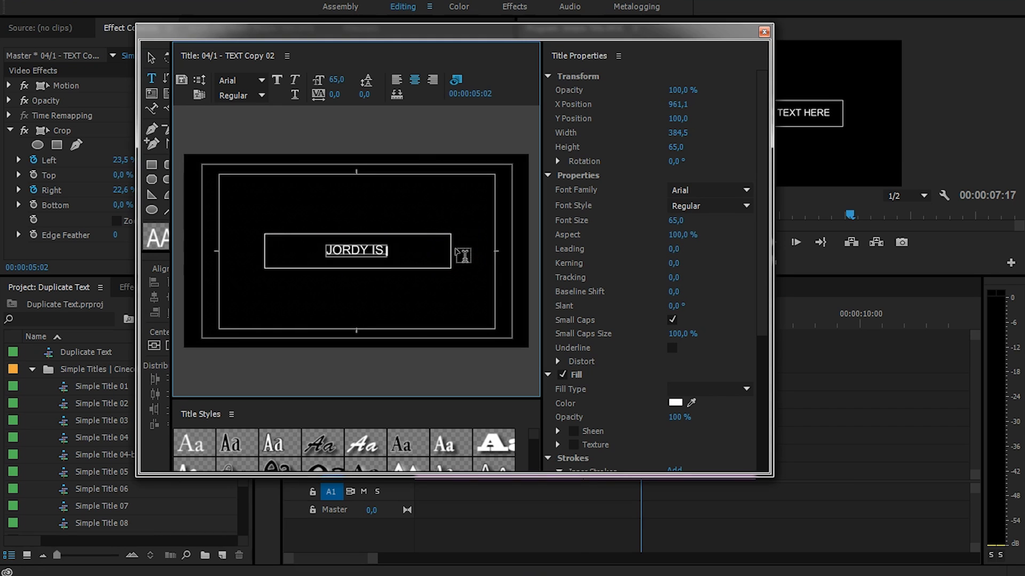
text(AE)
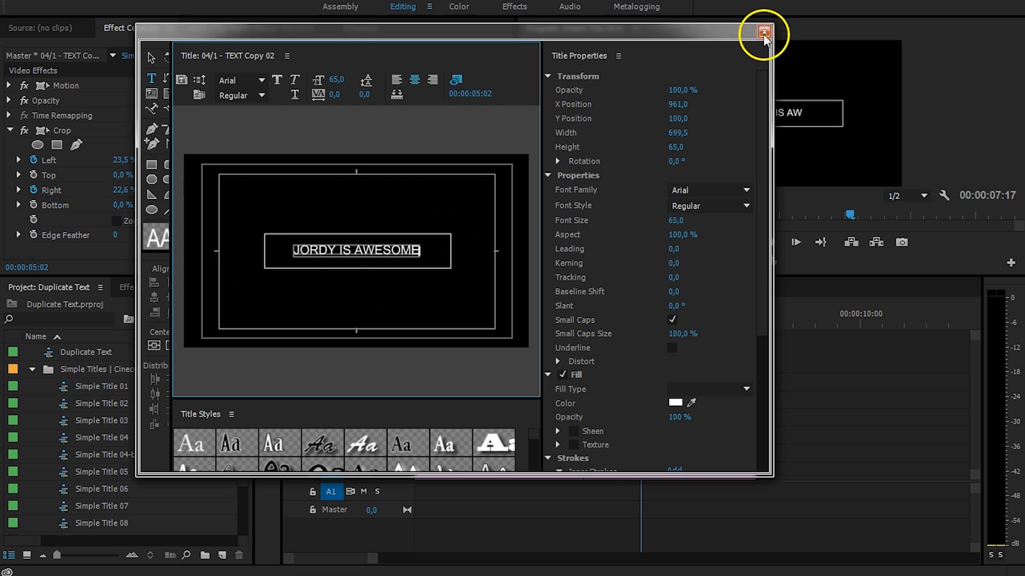
click(764, 32)
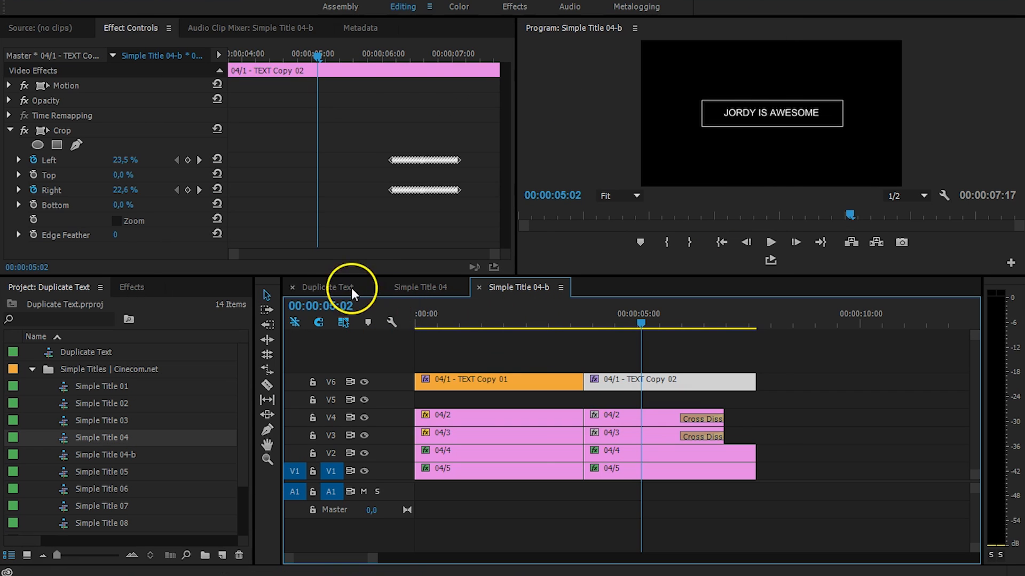
Step: Scrub the Duplicate Text sequence to preview both titles, then select Simple Title 04-b
click(327, 288)
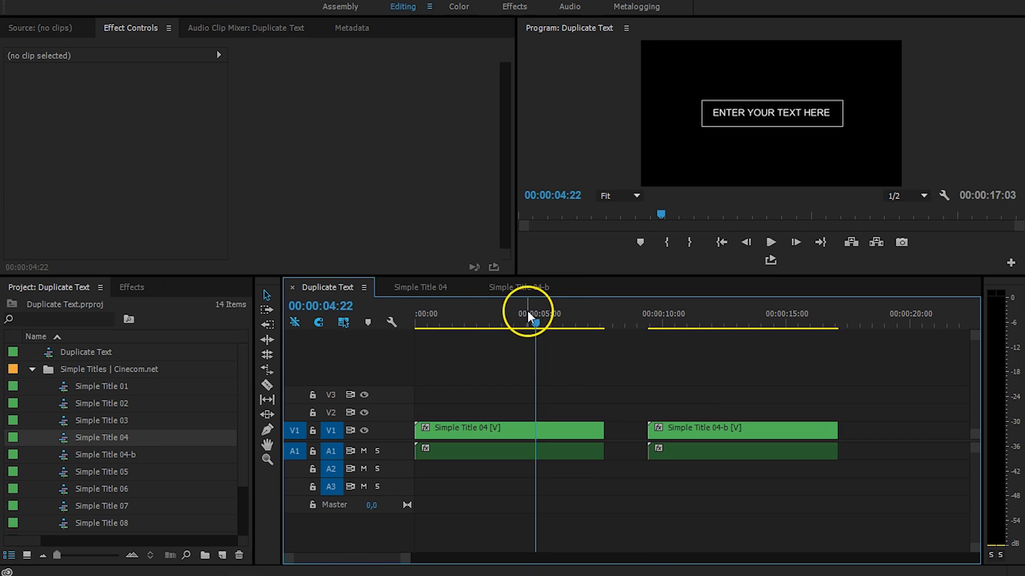
drag(530, 322, 725, 322)
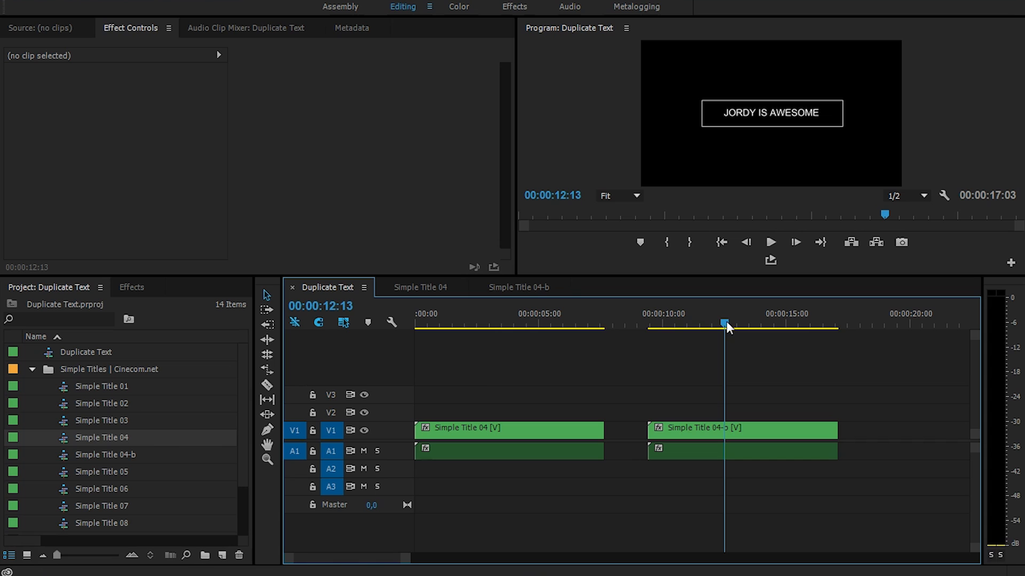
click(102, 455)
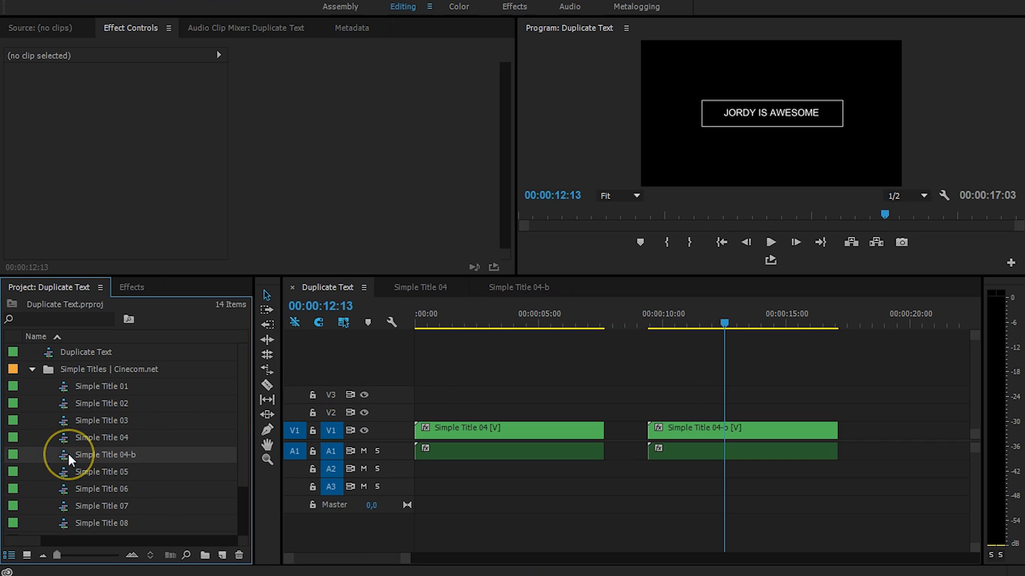
mouse_move(116, 459)
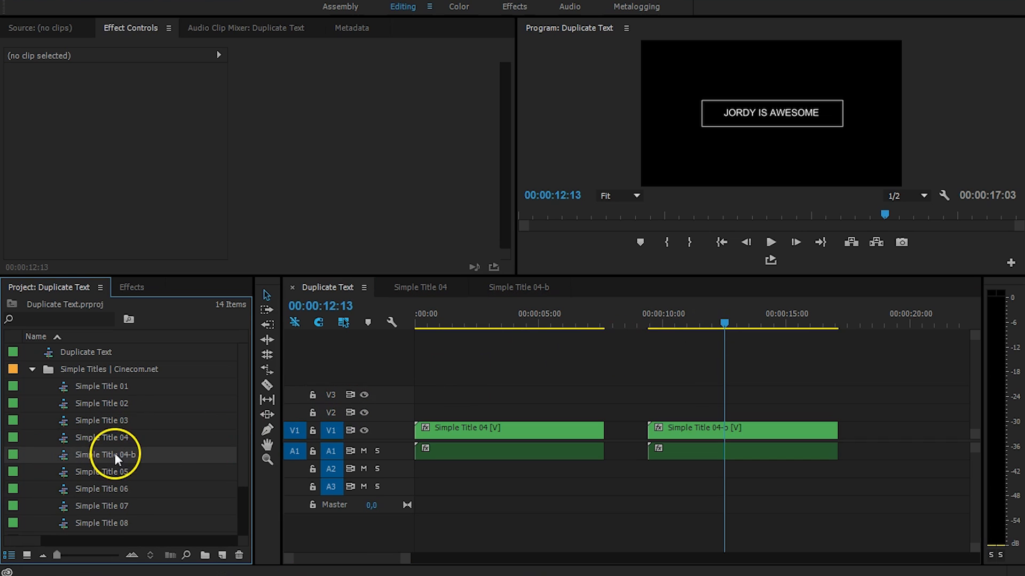
click(106, 454)
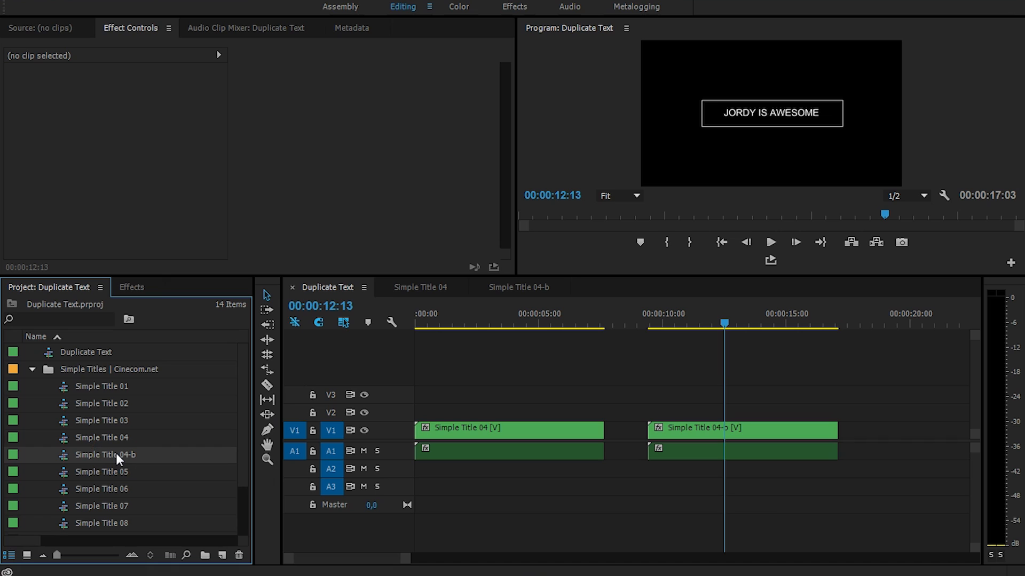